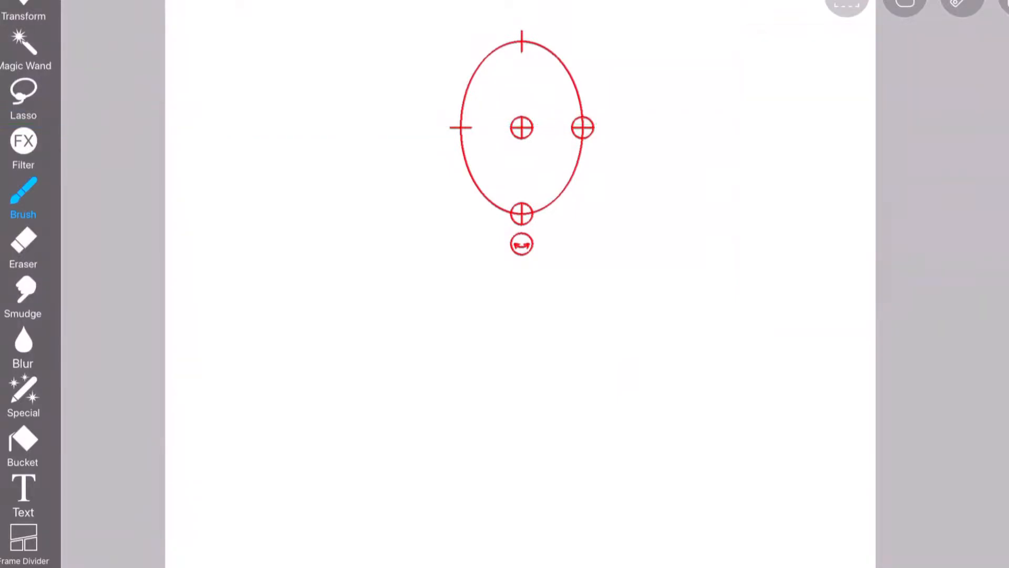
Sketch a gray oval head with two eyes over a rectangular body, then choose black.
{"action": "left_click", "coordinate": [23, 196]}
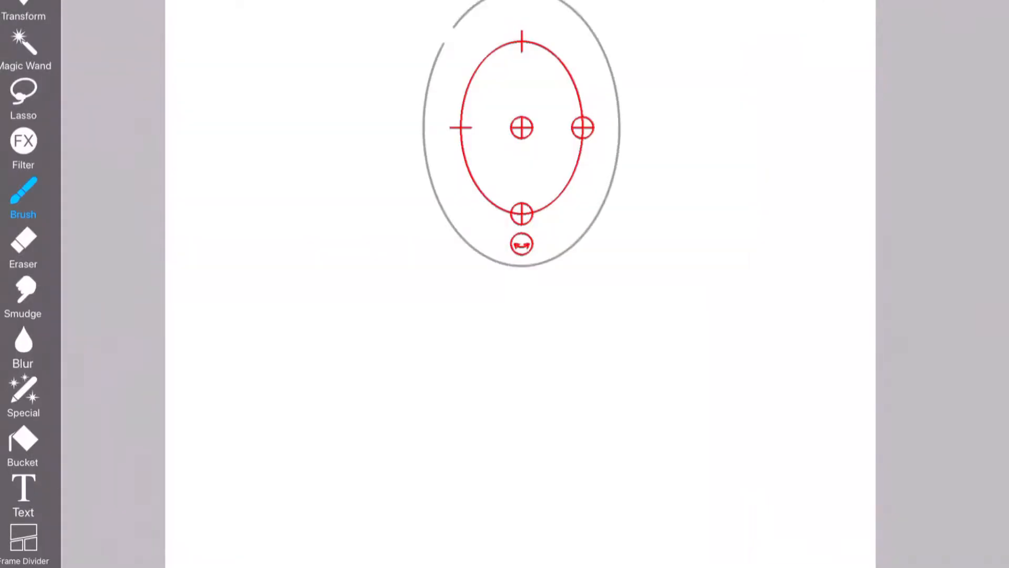
{"action": "left_click", "coordinate": [920, 74]}
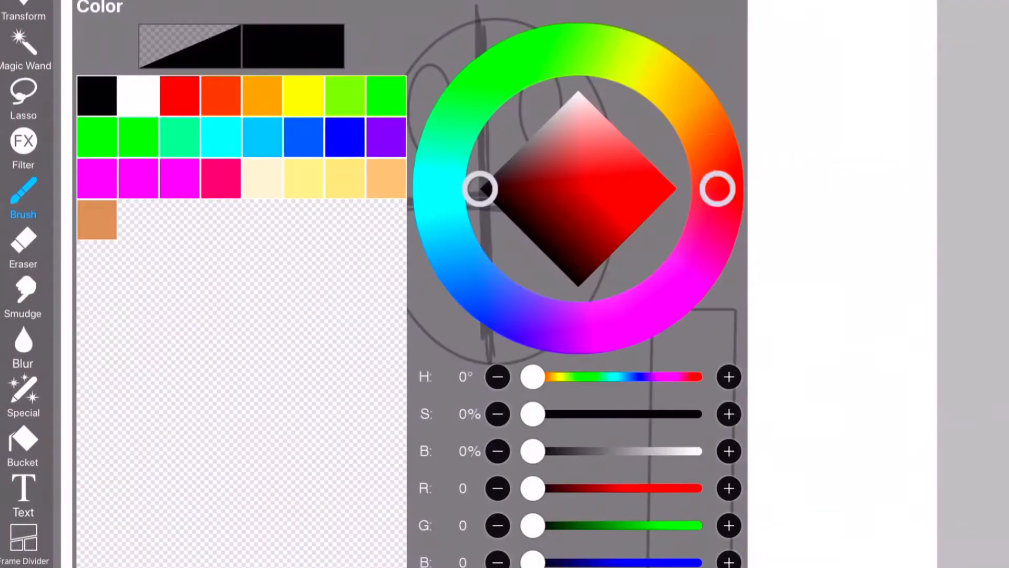
On a new layer, ink the head, eyes, smile and body in black over the sketch.
{"action": "left_click", "coordinate": [23, 251]}
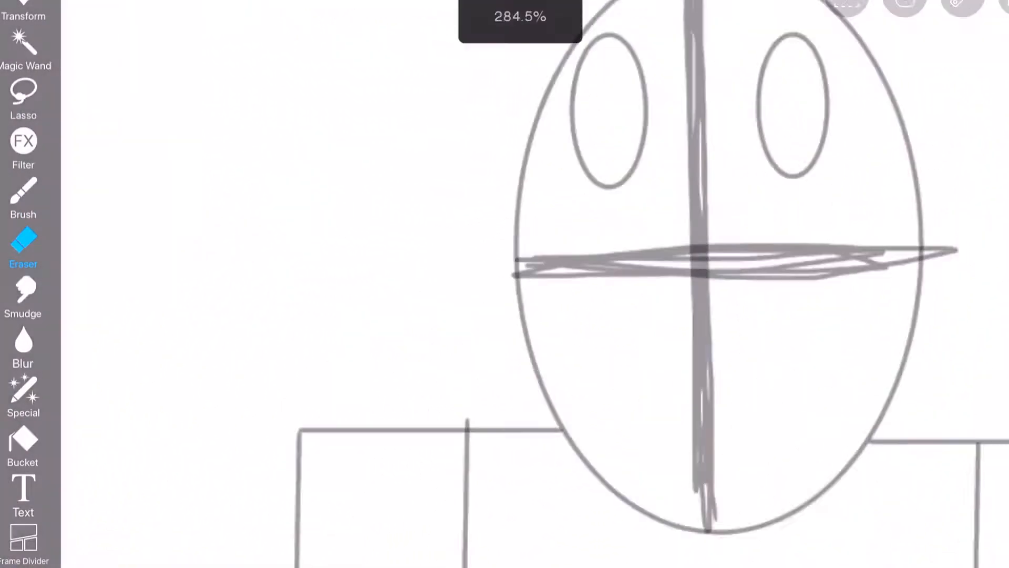
{"action": "left_click", "coordinate": [23, 193]}
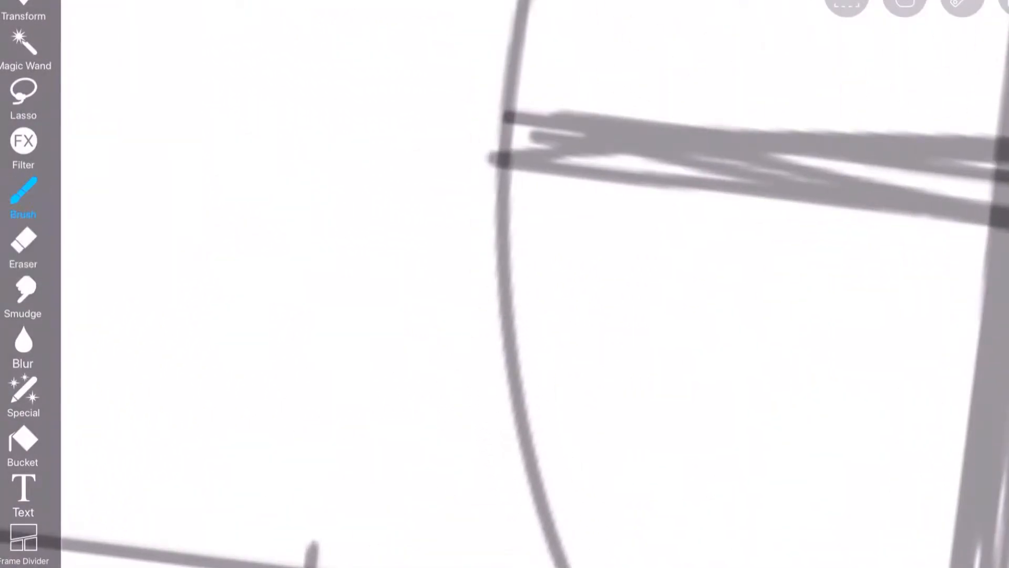
{"action": "key", "text": "Ctrl+z"}
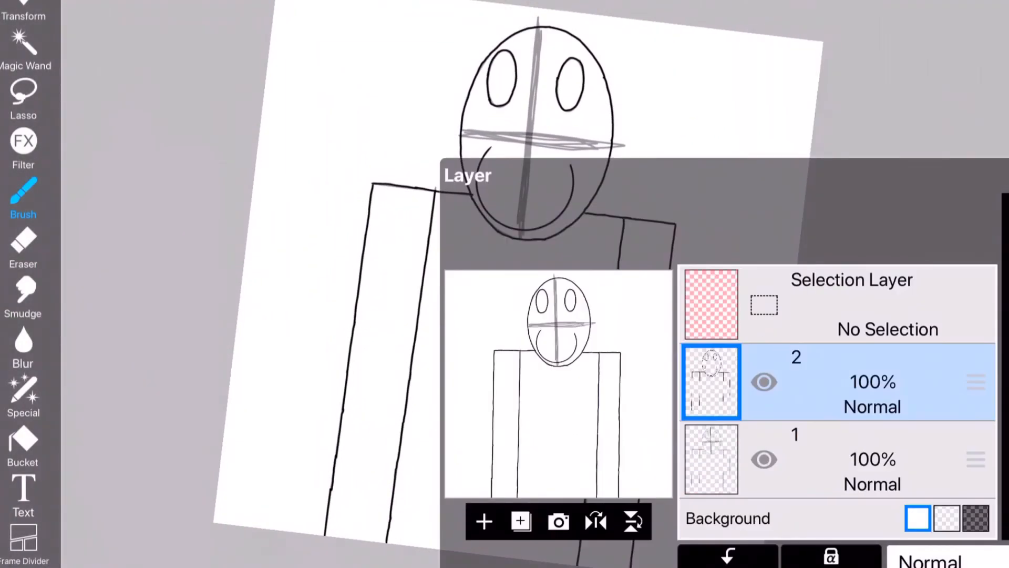
{"action": "left_click", "coordinate": [23, 247]}
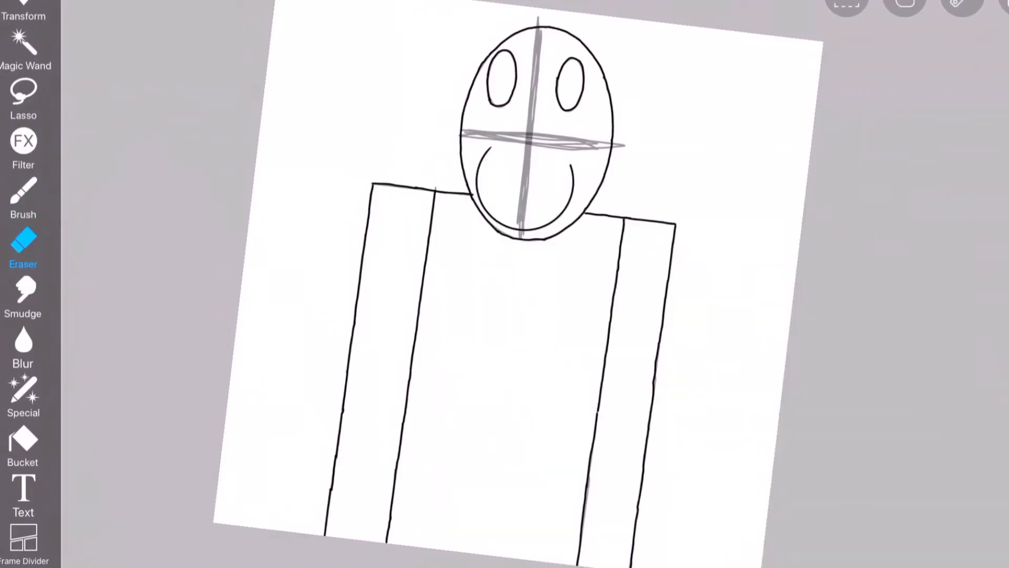